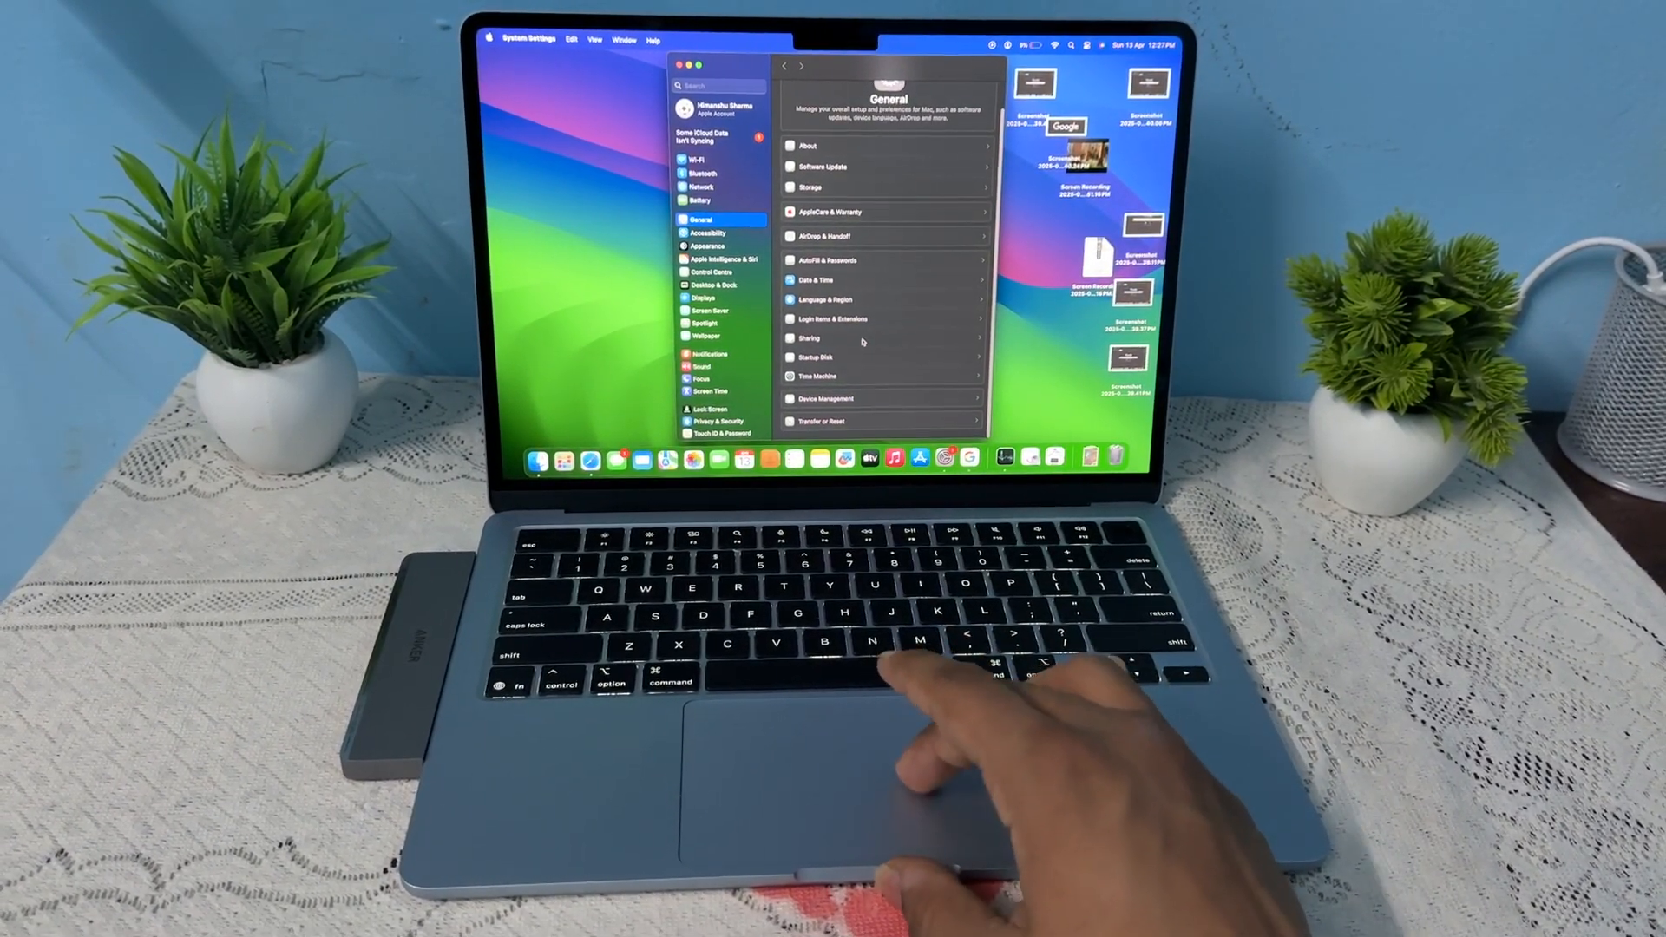
Step: From General > About, launch the full System Report showing the MacBook Air hardware overview
{"action": "left_click", "coordinate": [807, 146]}
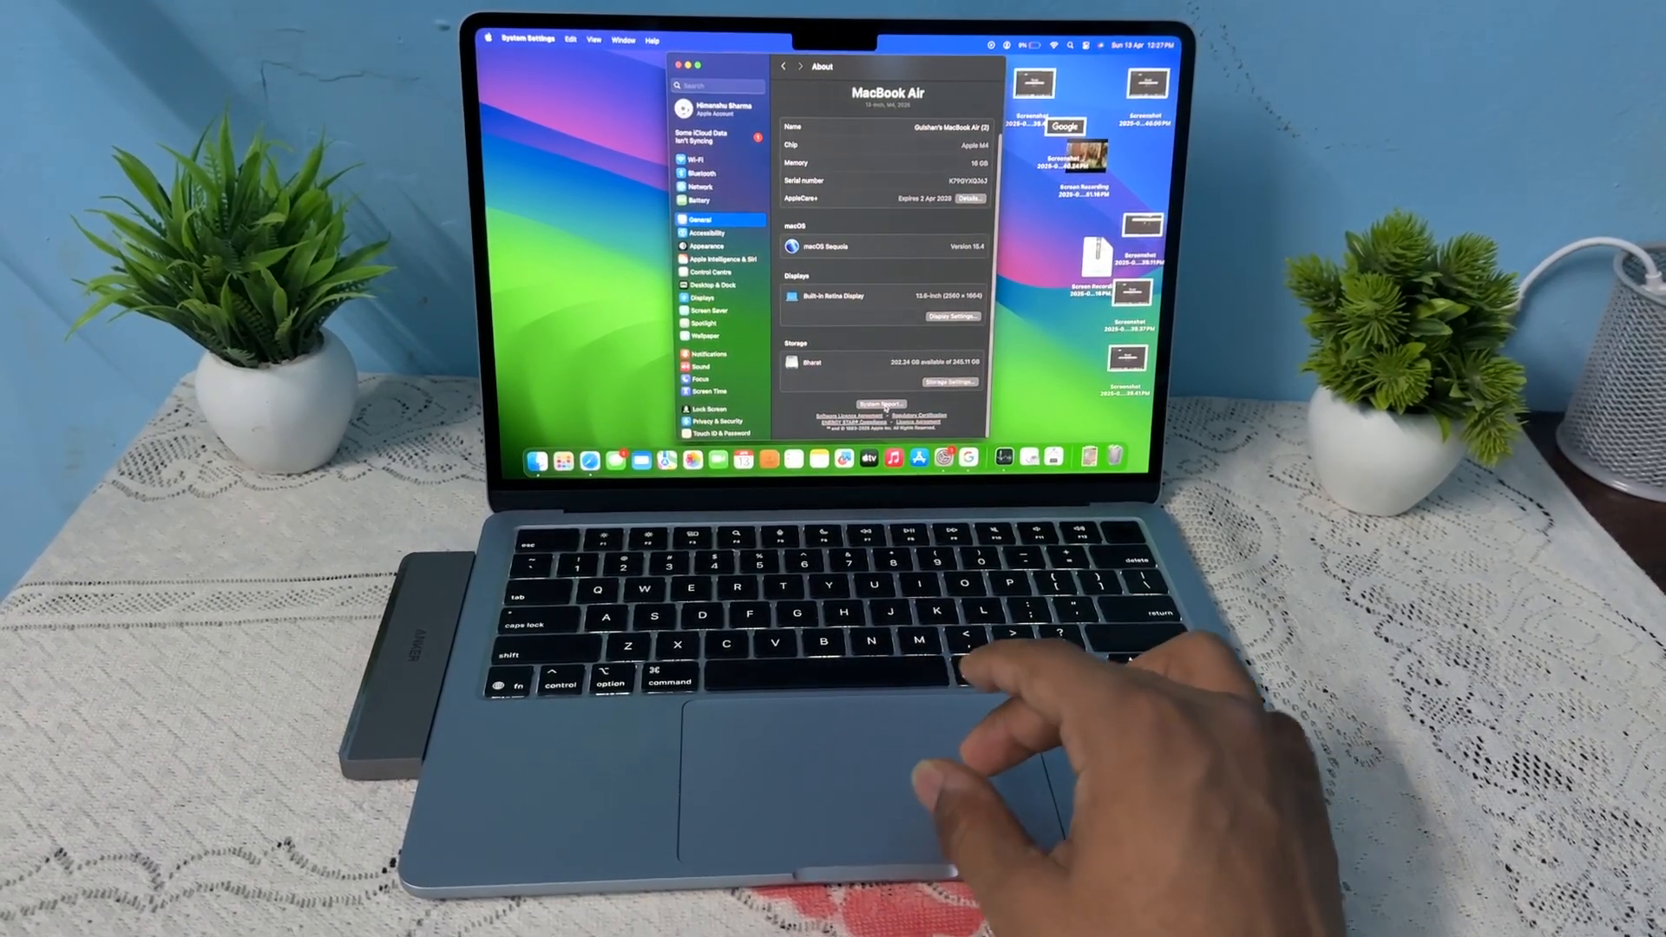
{"action": "left_click", "coordinate": [880, 396]}
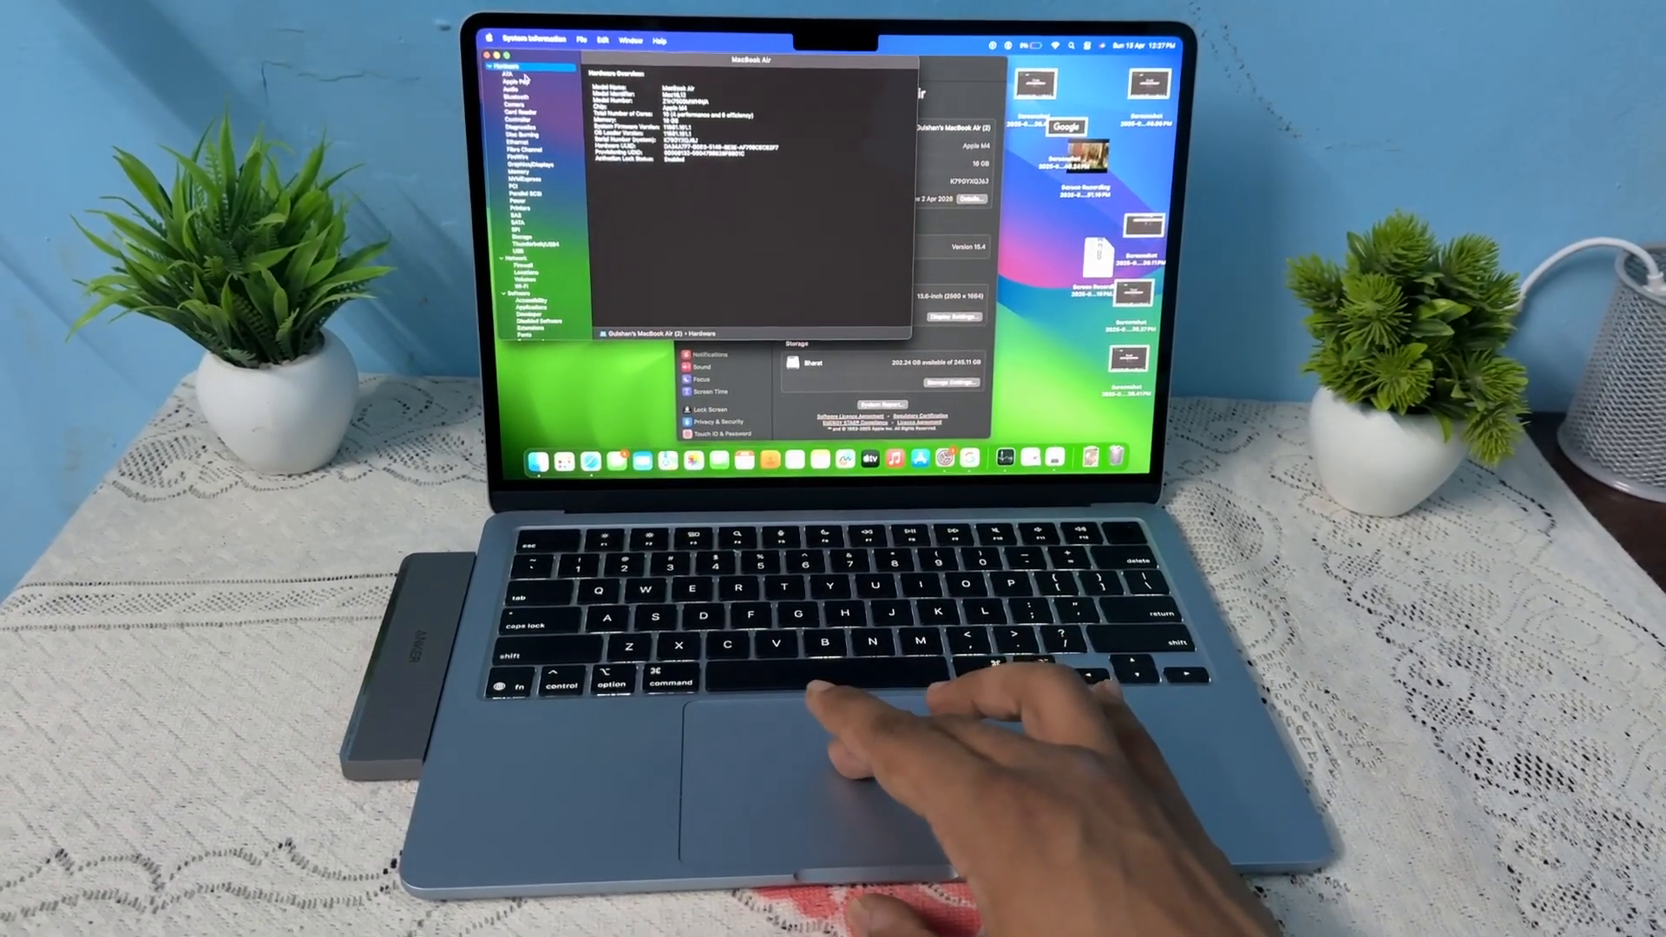
{"action": "left_click", "coordinate": [516, 250]}
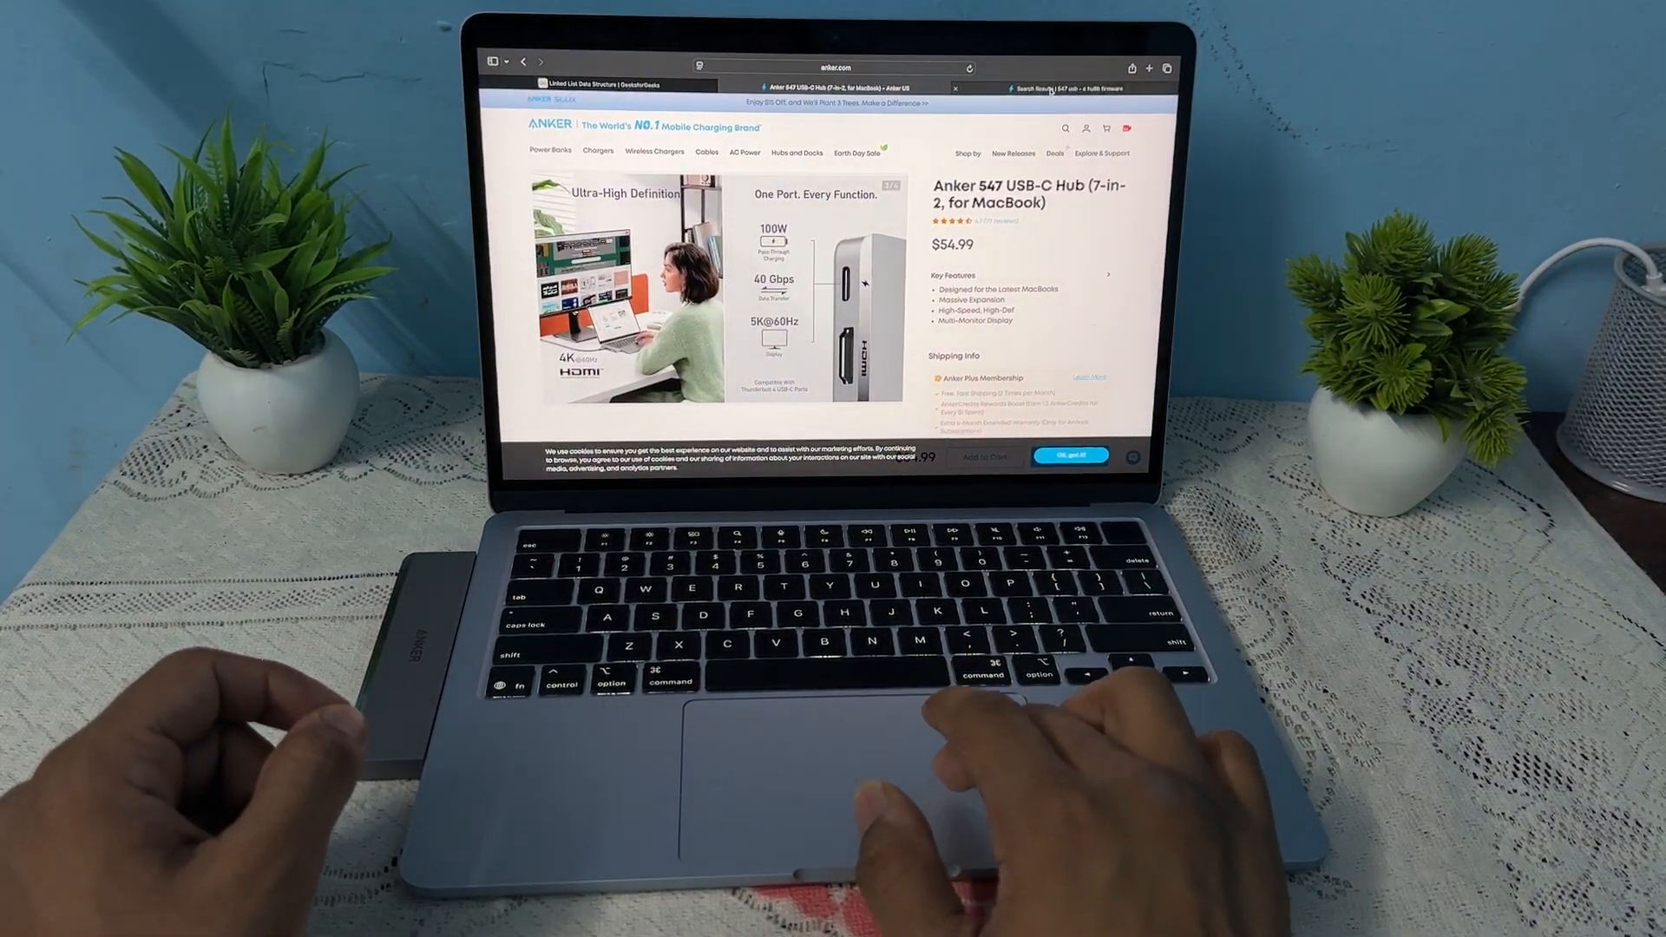
Step: Switch to the support.anker.com tab and bring the 547 USB-C Hub FAQ questions into view
{"action": "left_click", "coordinate": [1057, 89]}
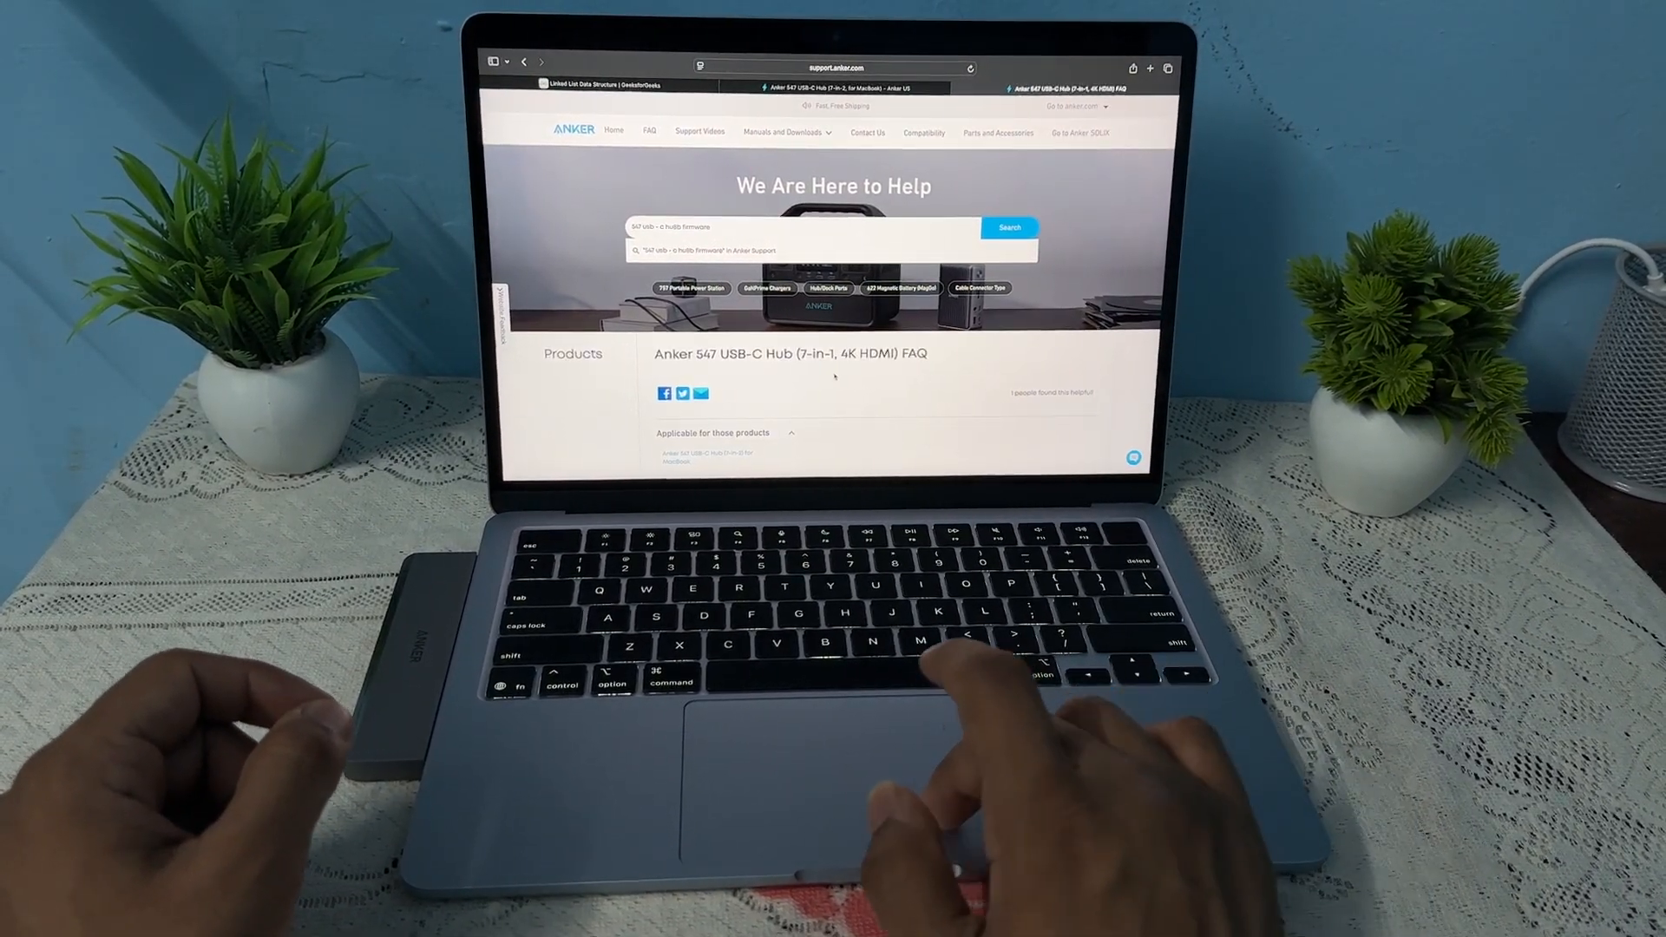
{"action": "scroll", "scroll_direction": "down", "scroll_amount": 3}
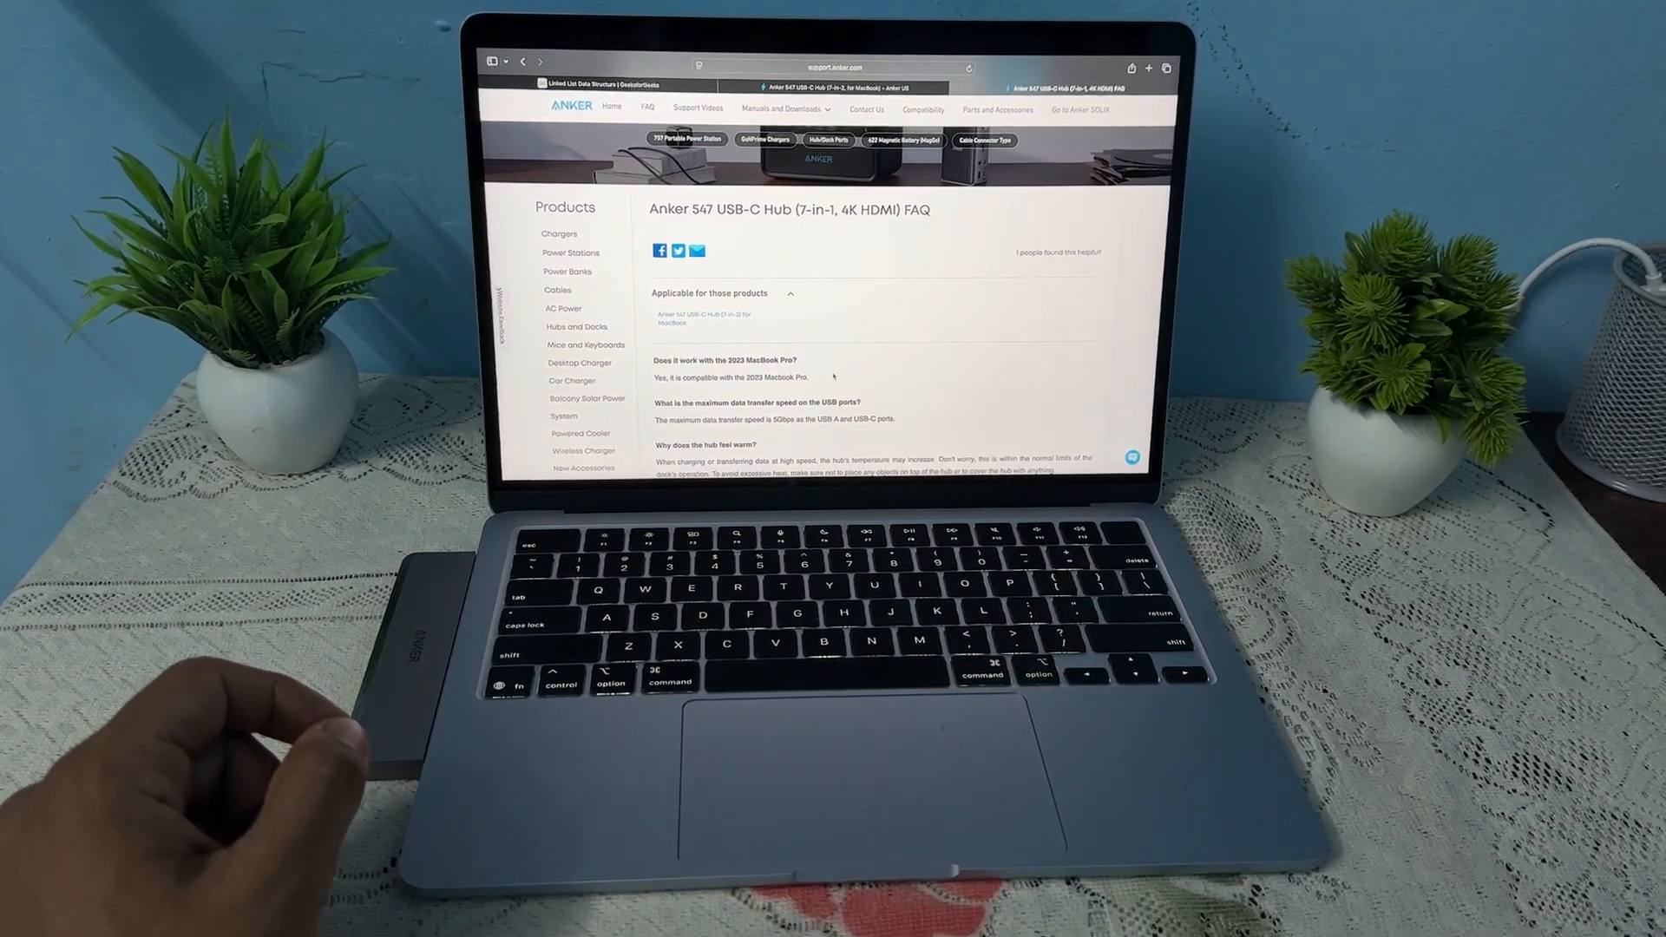